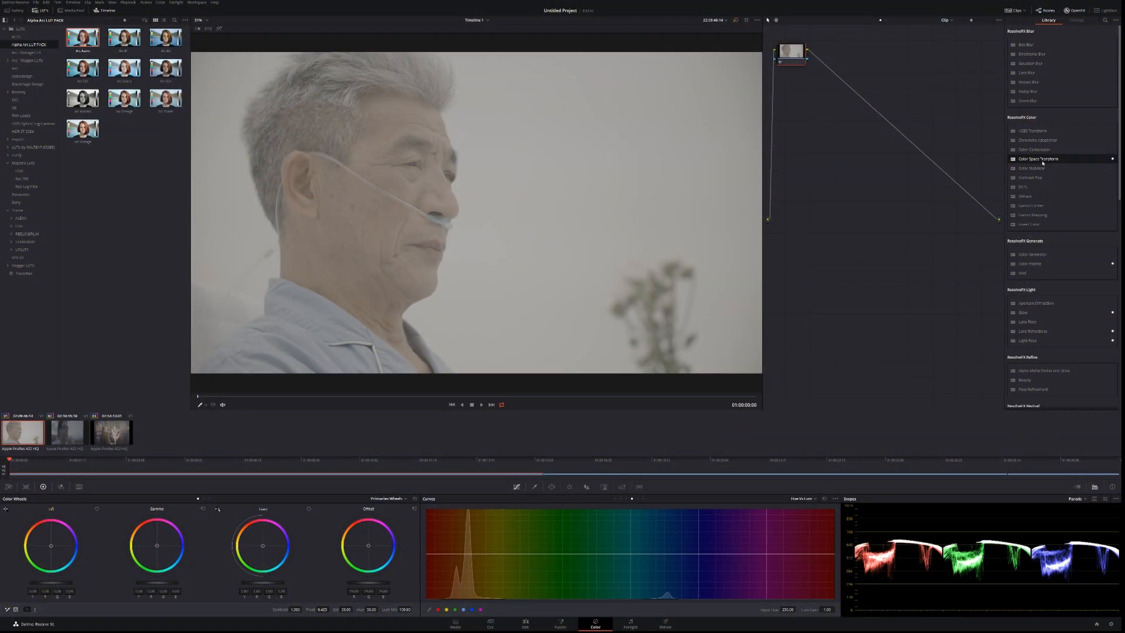
Step: Add serial nodes and a Color Space Transform to restore the log shot's contrast
click(1075, 20)
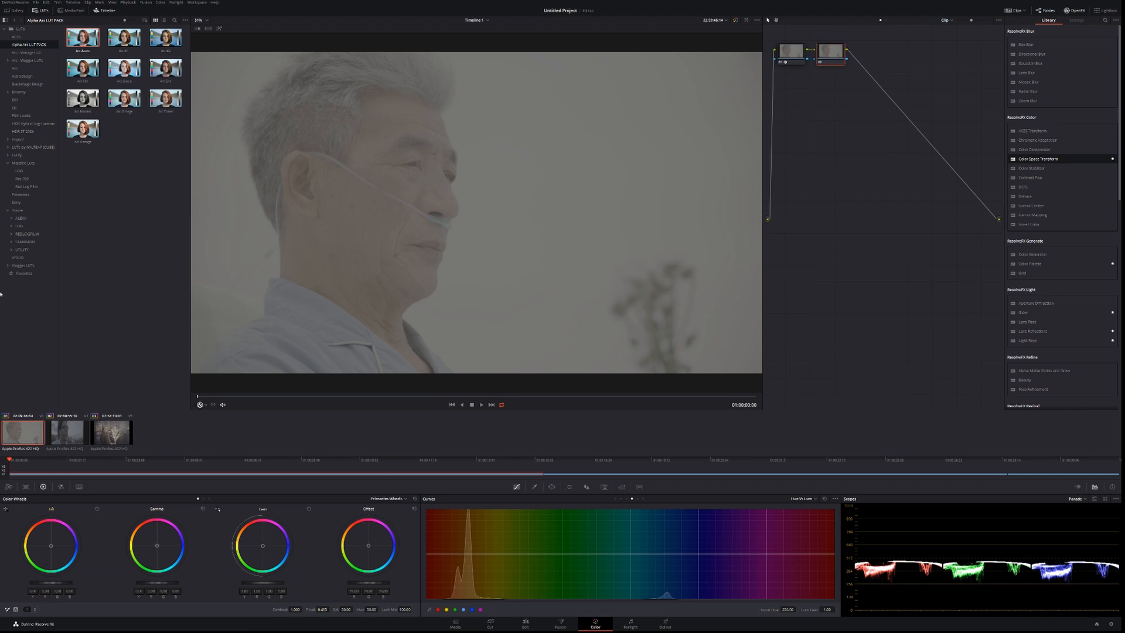
click(15, 68)
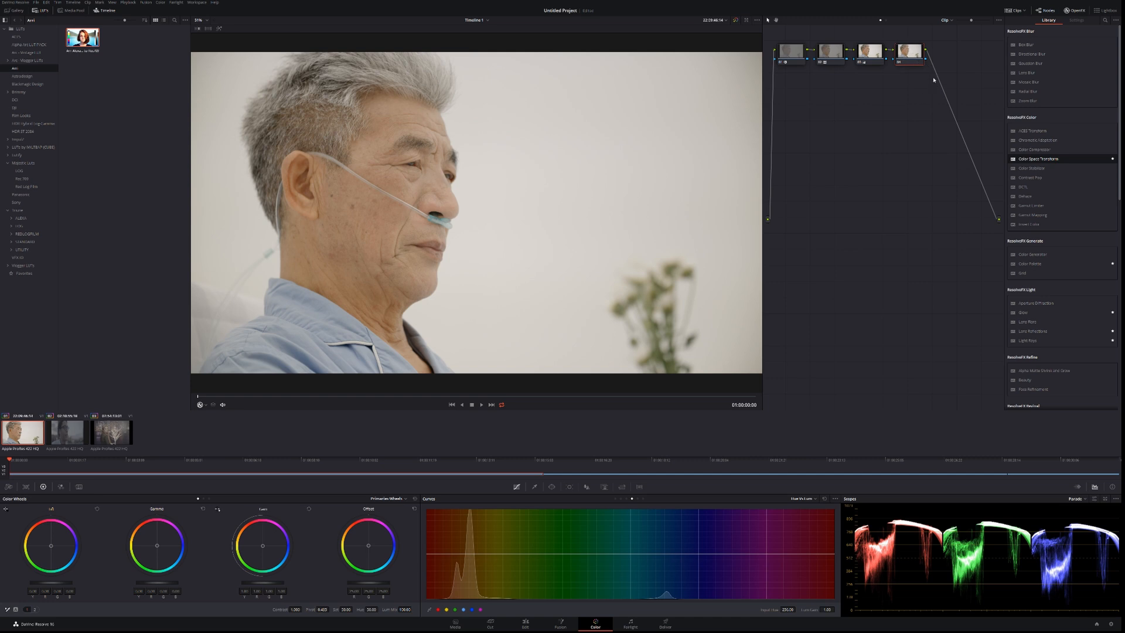
mouse_move(896, 138)
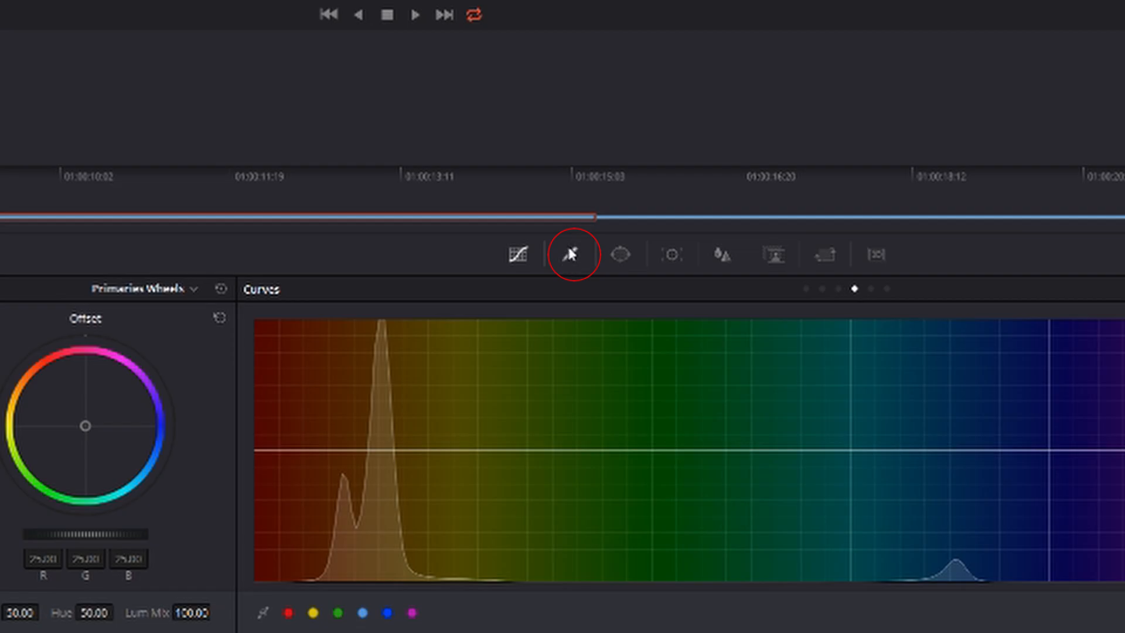
Step: Bring up the Qualifier palette on the Color page
click(570, 254)
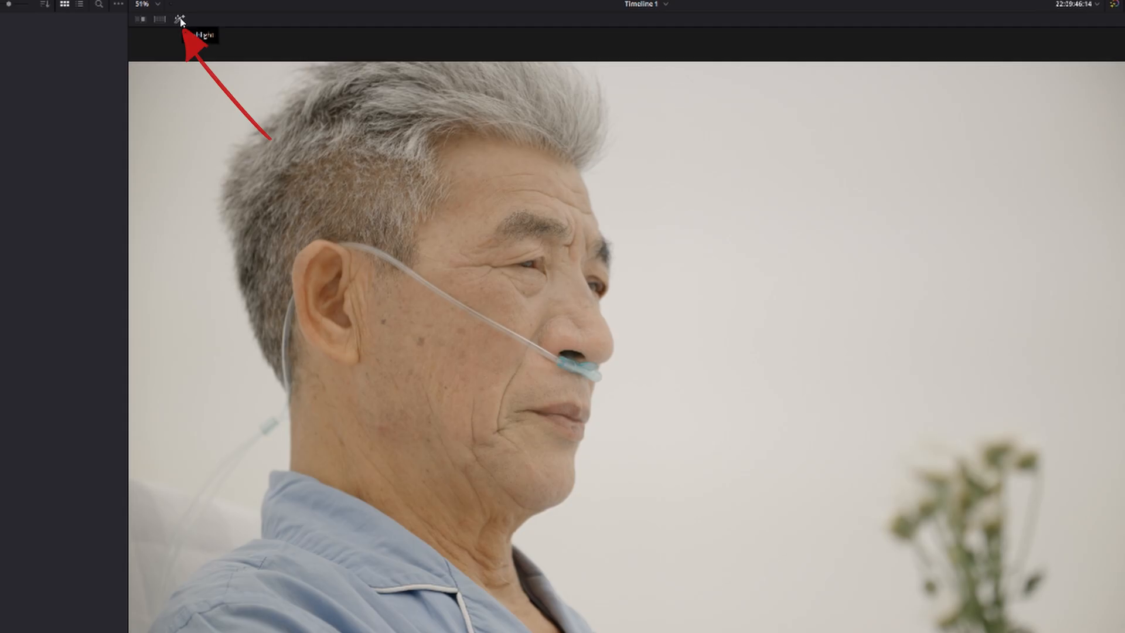
Step: Enable Highlight mode so the keyed skin shows against grey
click(180, 20)
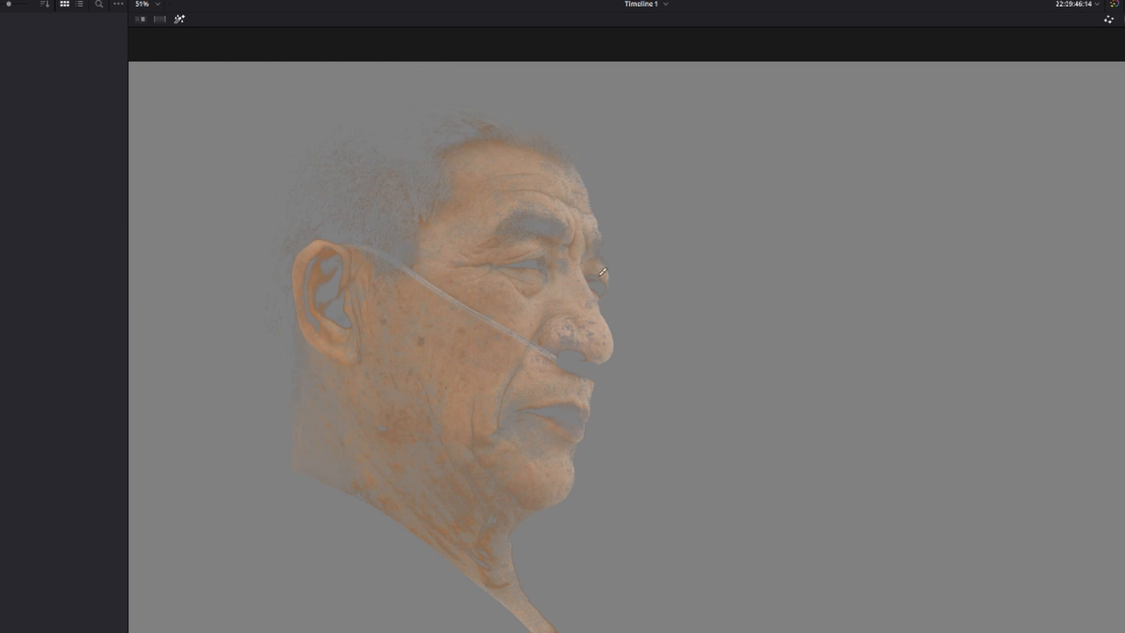
mouse_move(564, 415)
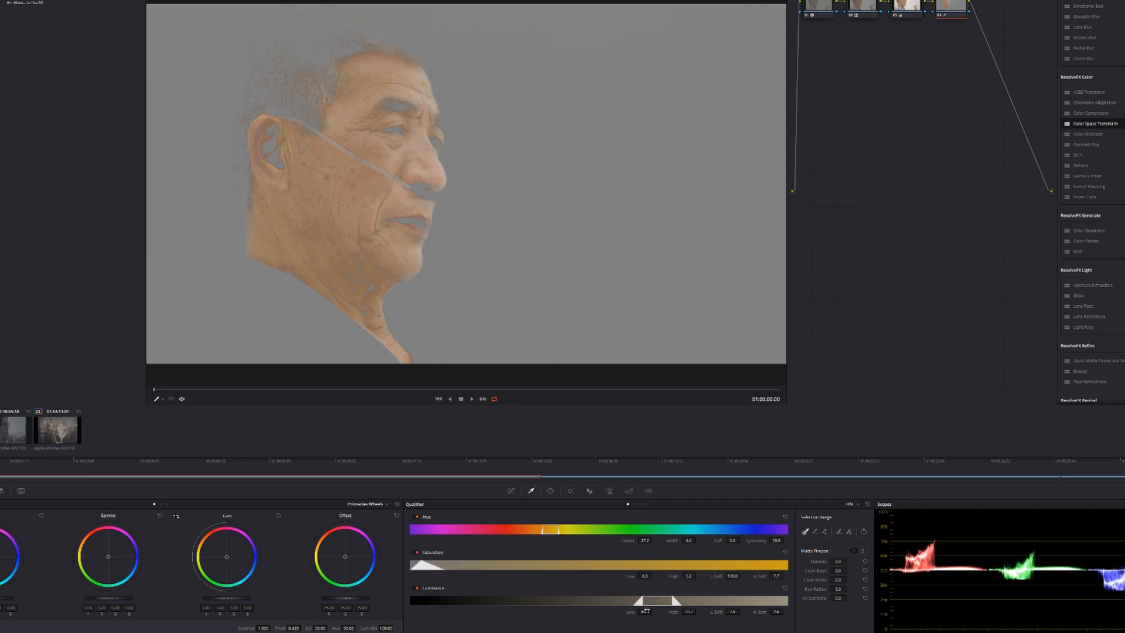
Step: Widen the qualifier range so face, ear and neck are fully keyed
drag(639, 600, 645, 599)
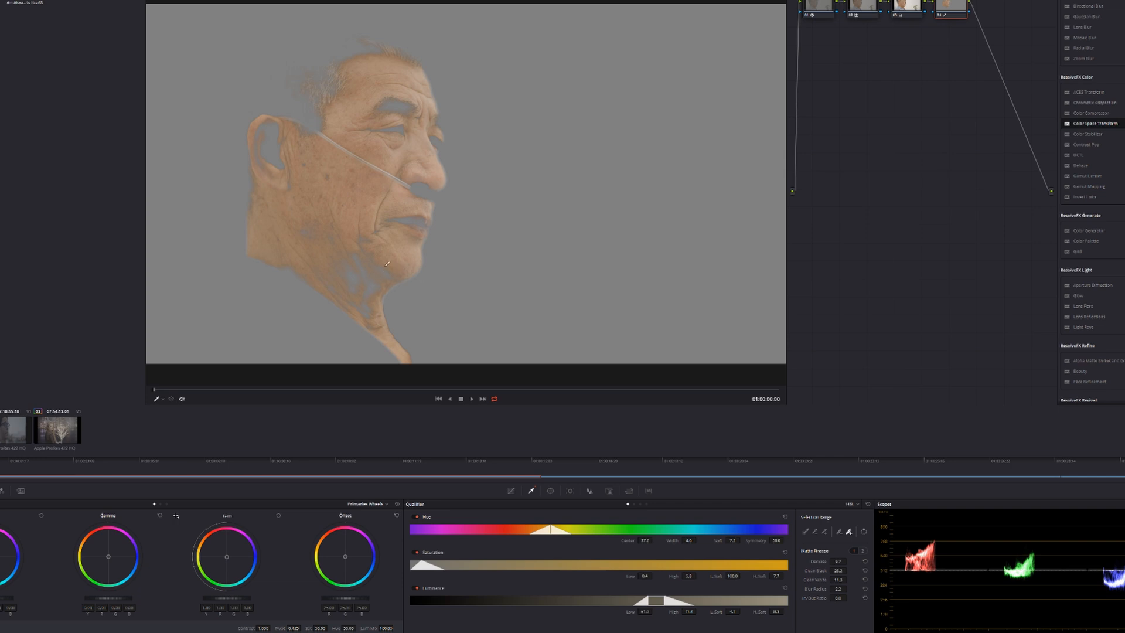
mouse_move(585, 540)
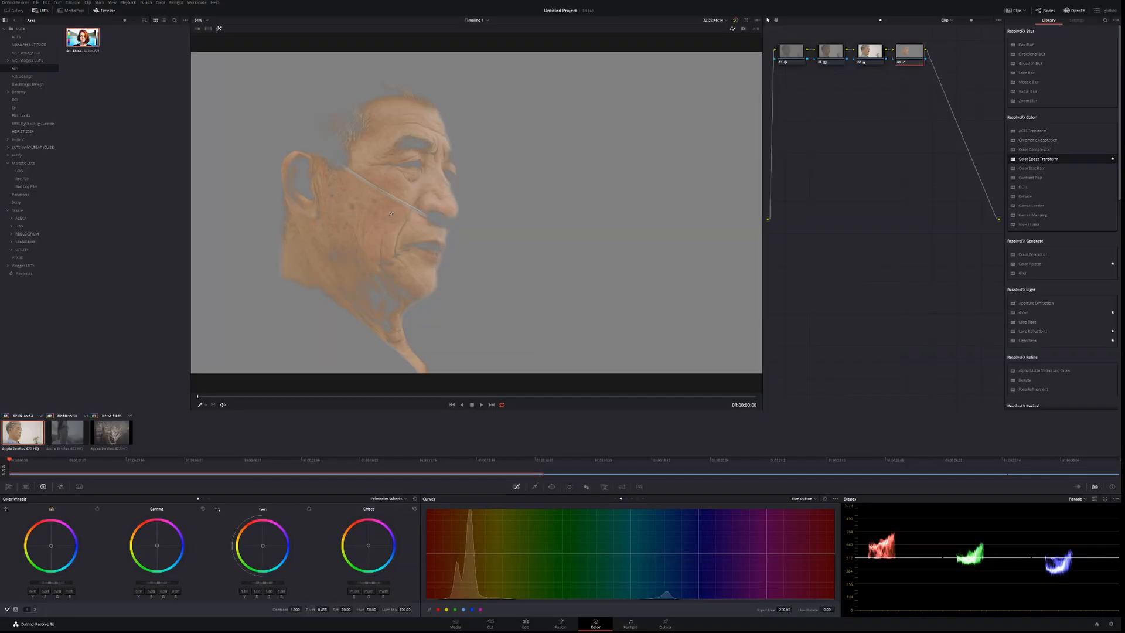
Step: Shift the Gamma balance on the keyed skin, then add a fifth serial node
drag(452, 555, 452, 544)
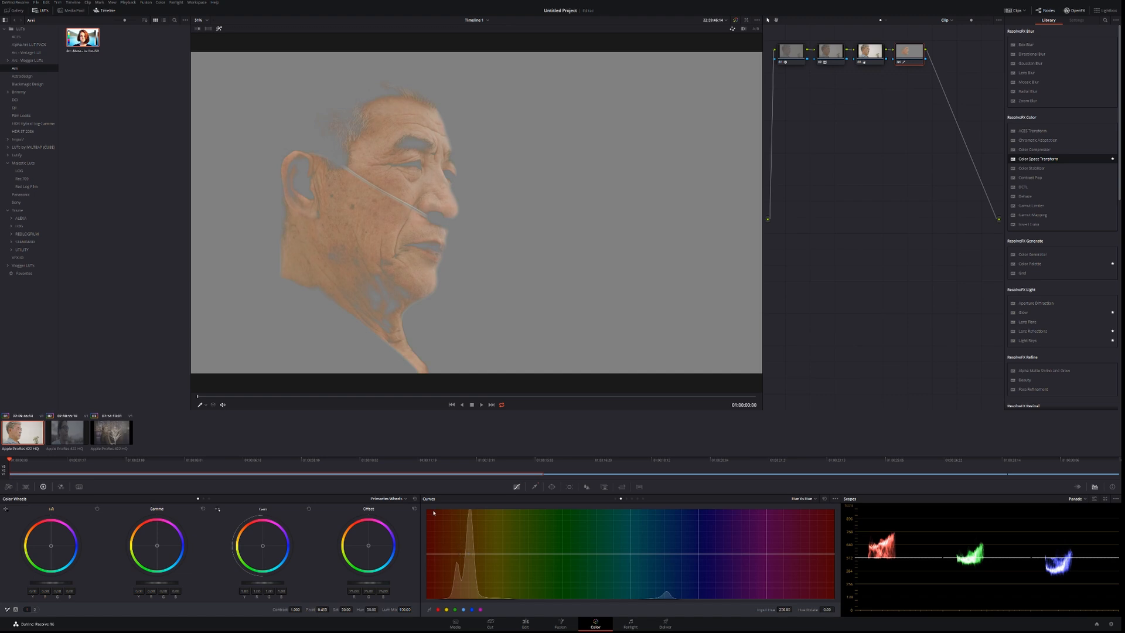
mouse_move(406, 412)
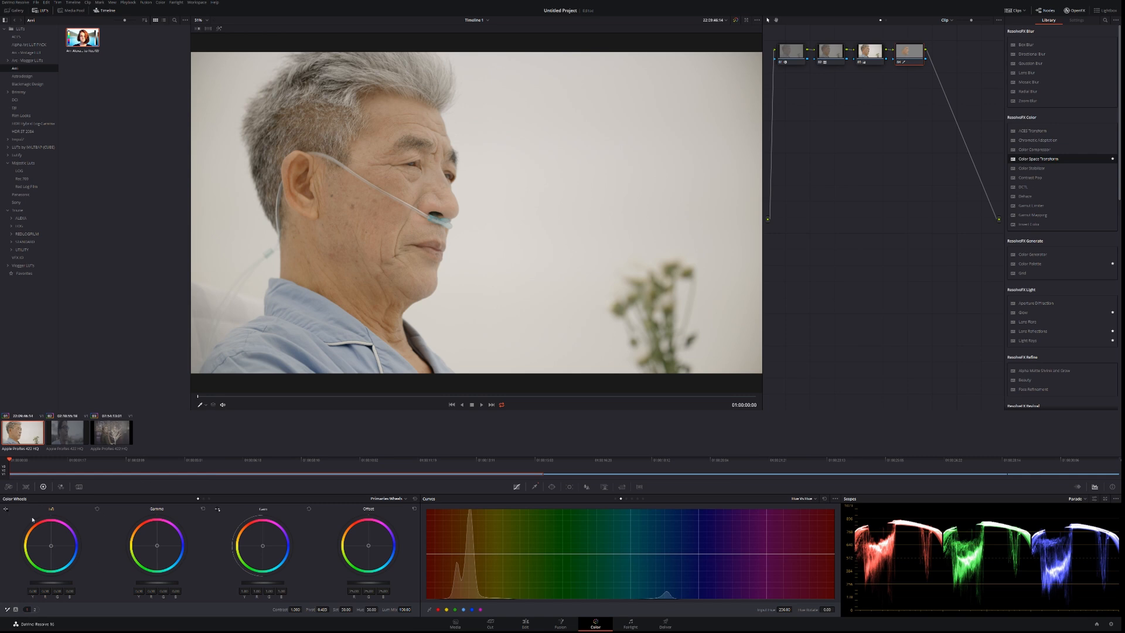
mouse_move(156, 547)
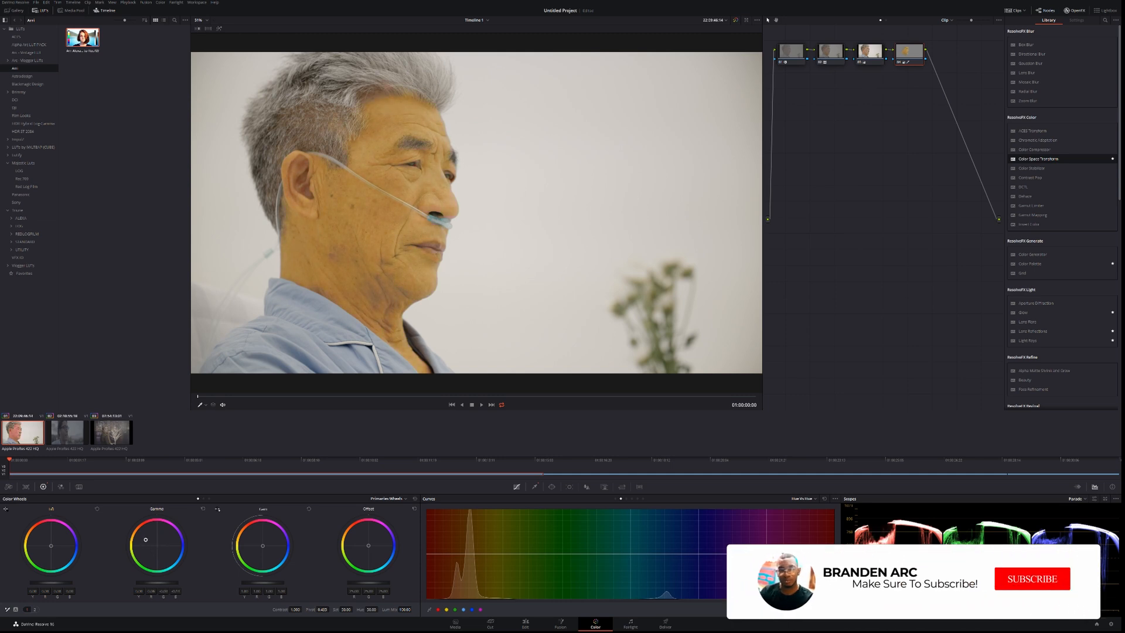
click(1030, 577)
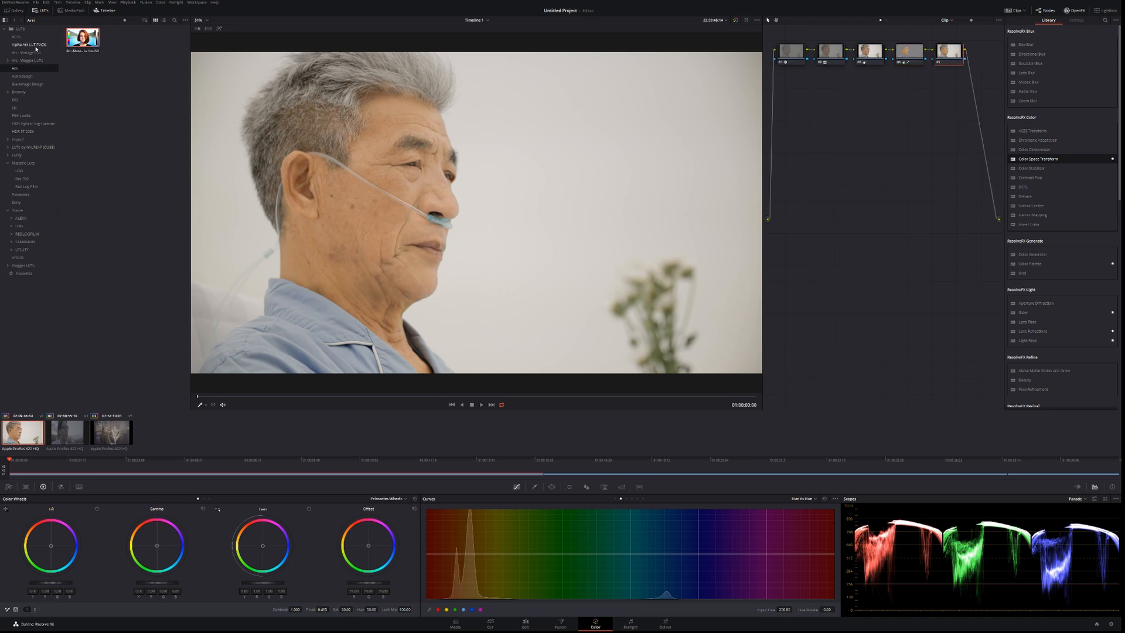
Step: Apply a brighter, cooler LUT from the look pack to the final node
click(28, 43)
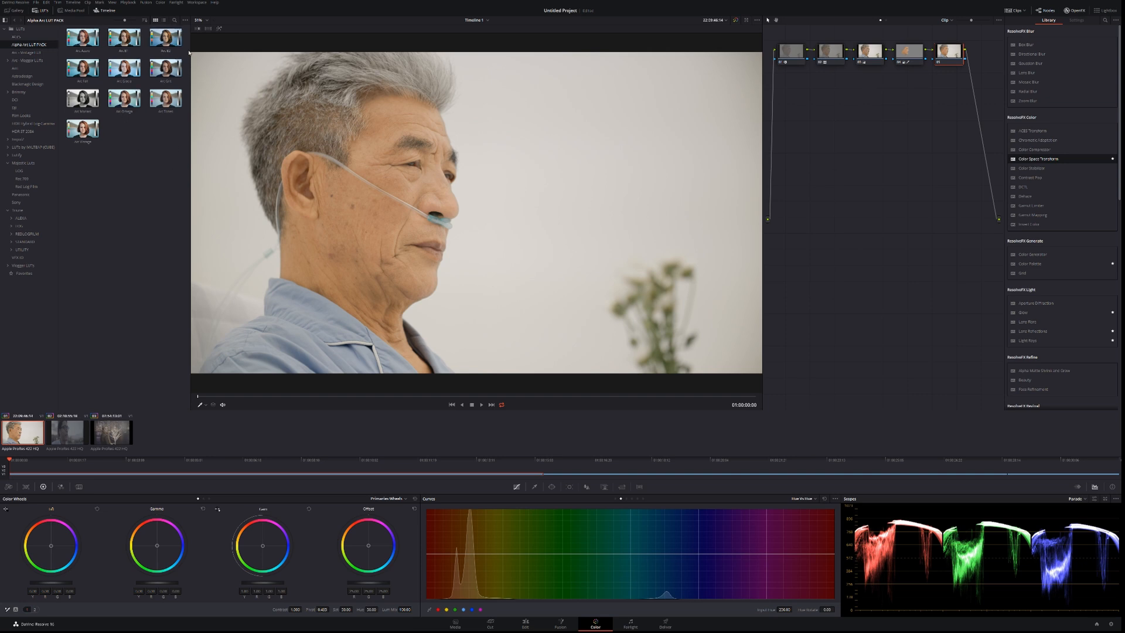
click(123, 38)
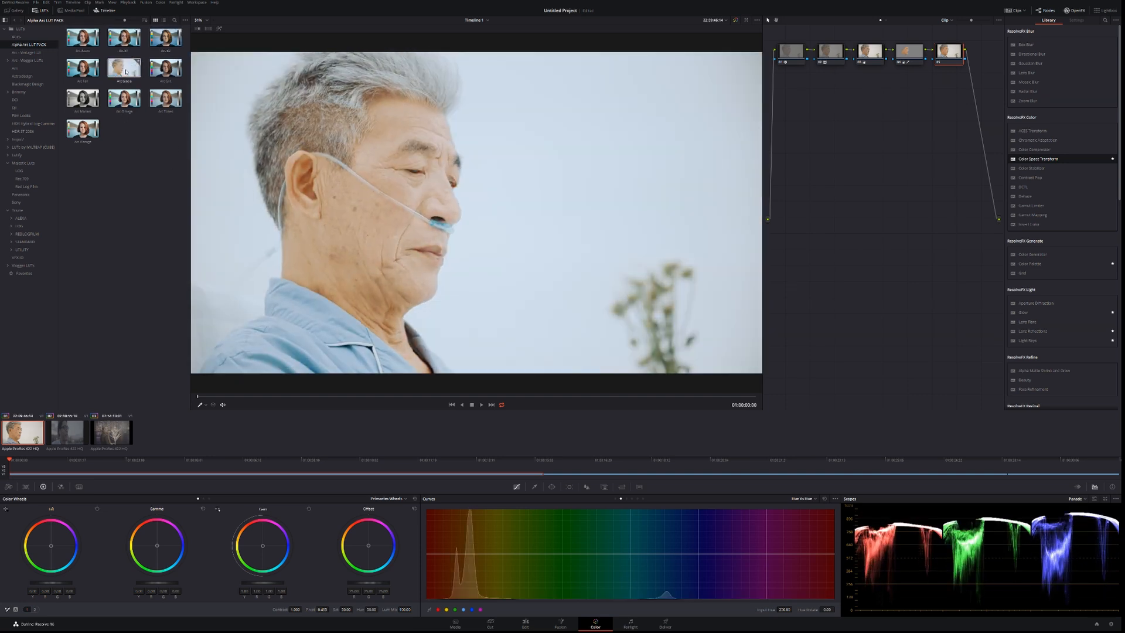
click(124, 37)
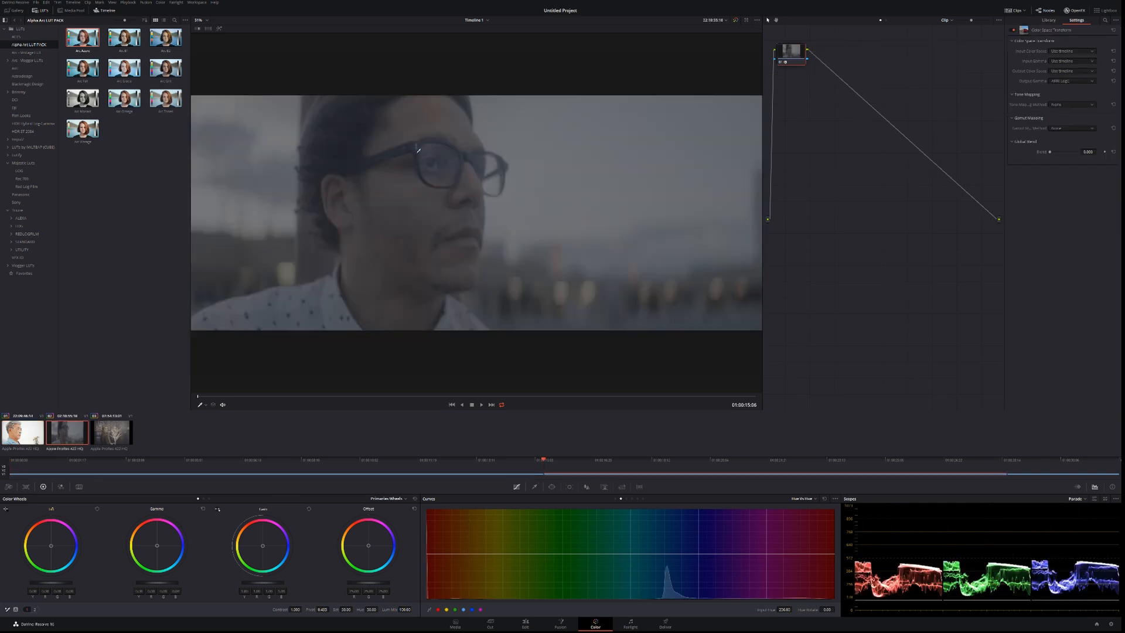
mouse_move(467, 171)
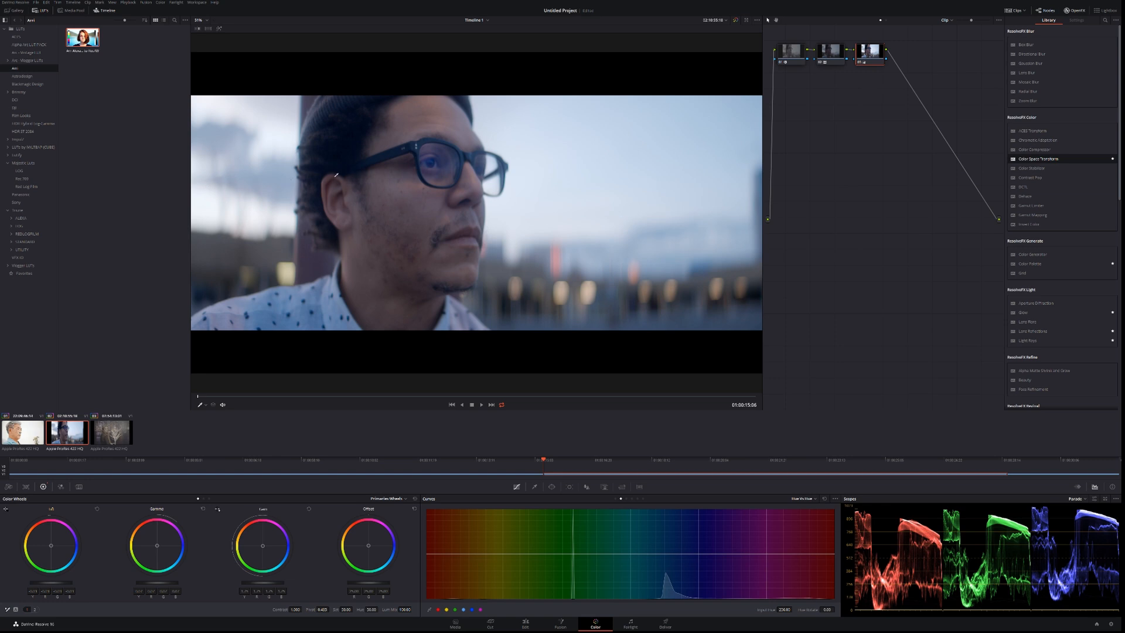
mouse_move(272, 190)
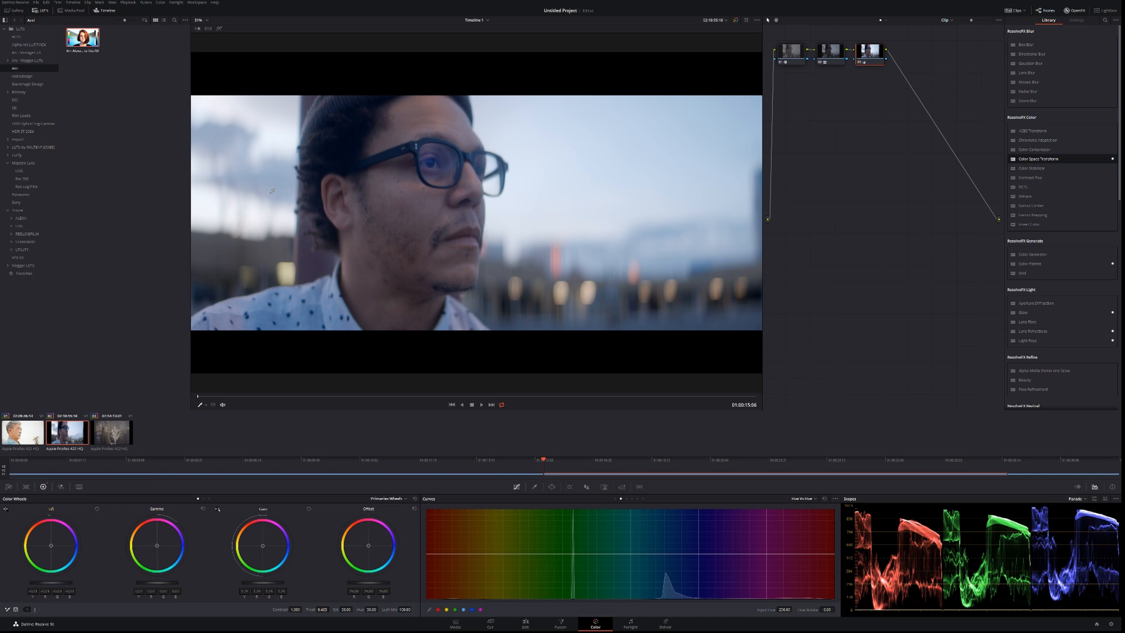
mouse_move(382, 188)
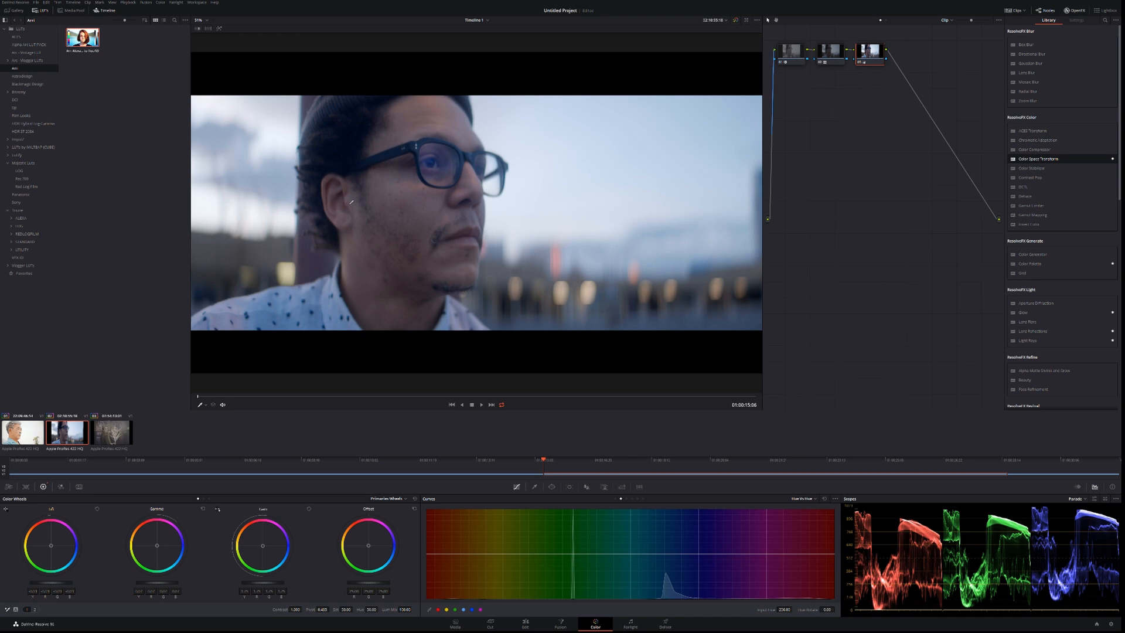
mouse_move(406, 187)
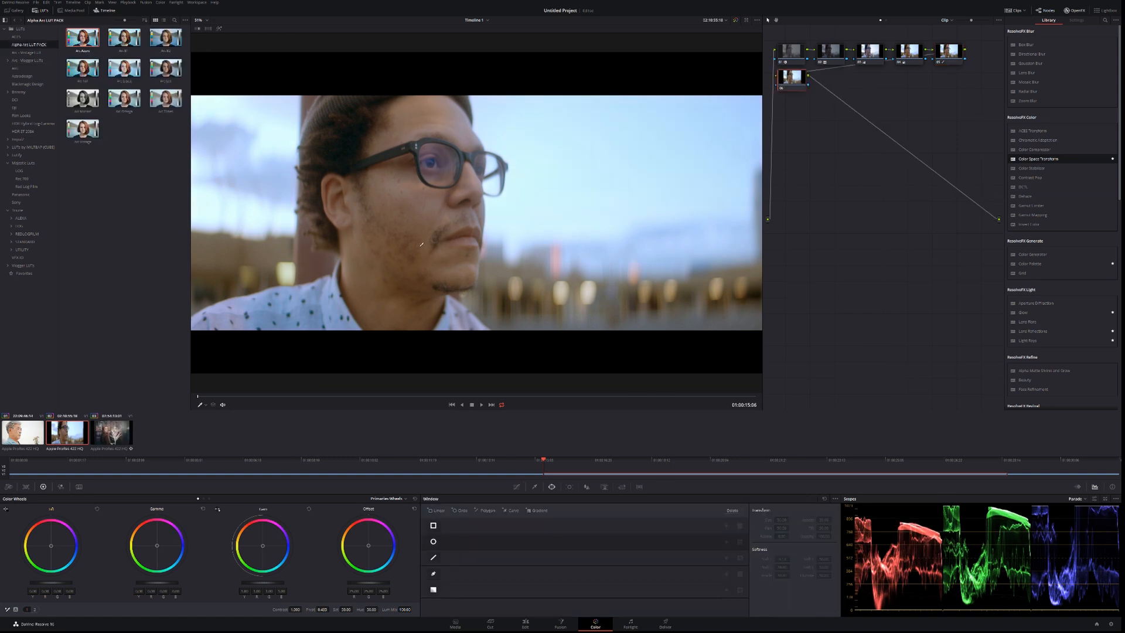
Step: Add a circular power window for the face on the glasses shot
click(535, 486)
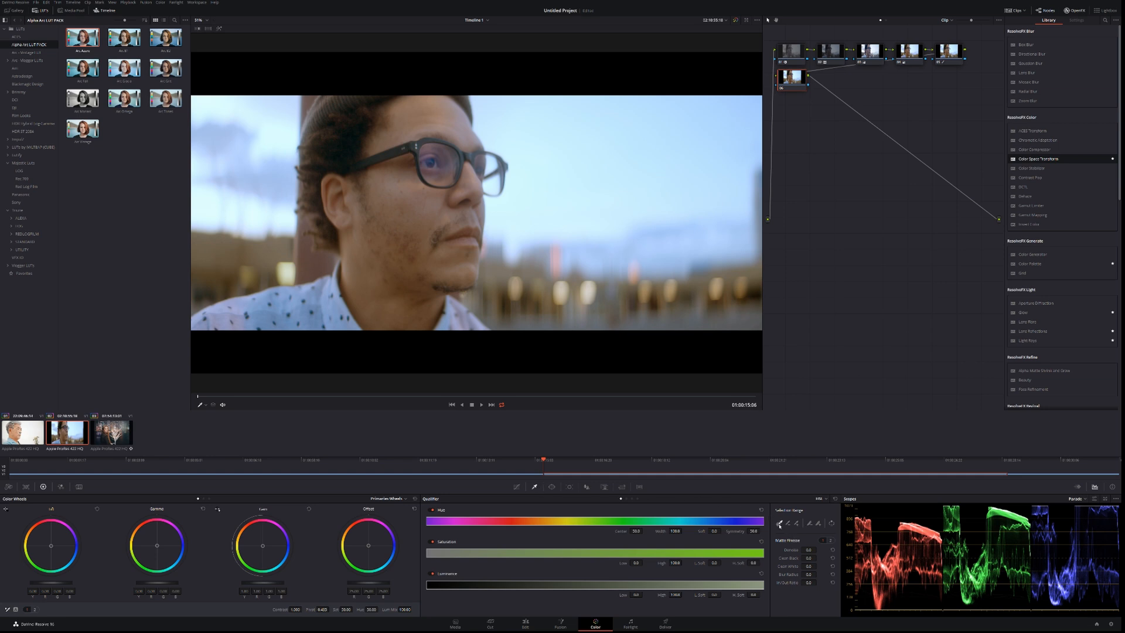
mouse_move(431, 207)
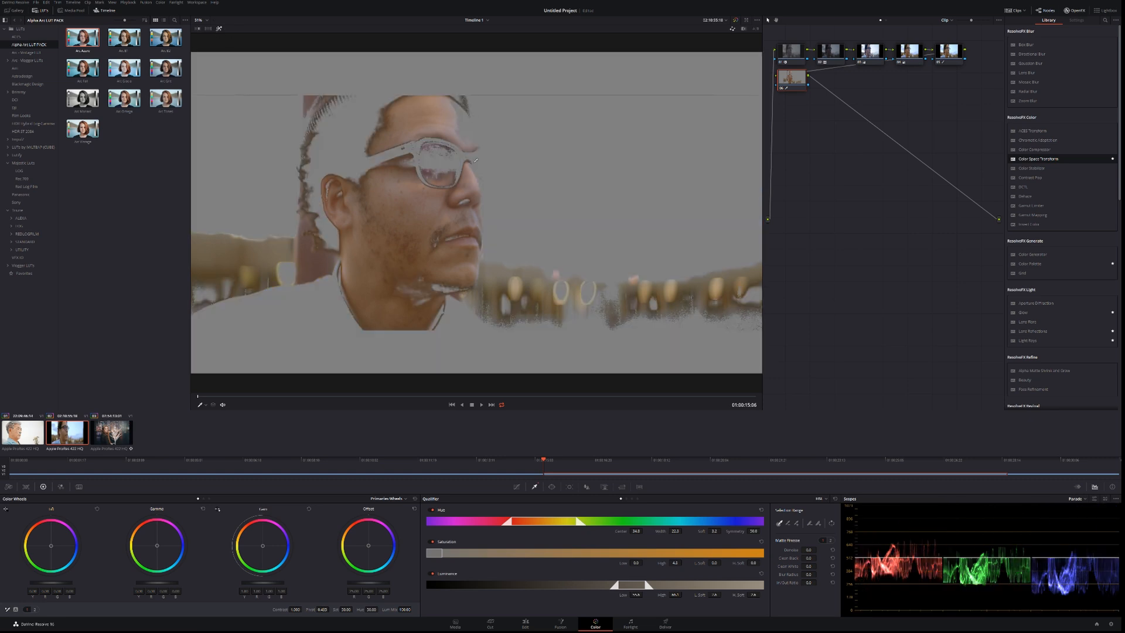
Step: Refine the qualifier range to clean the skin matte on the glasses shot
drag(507, 520, 545, 520)
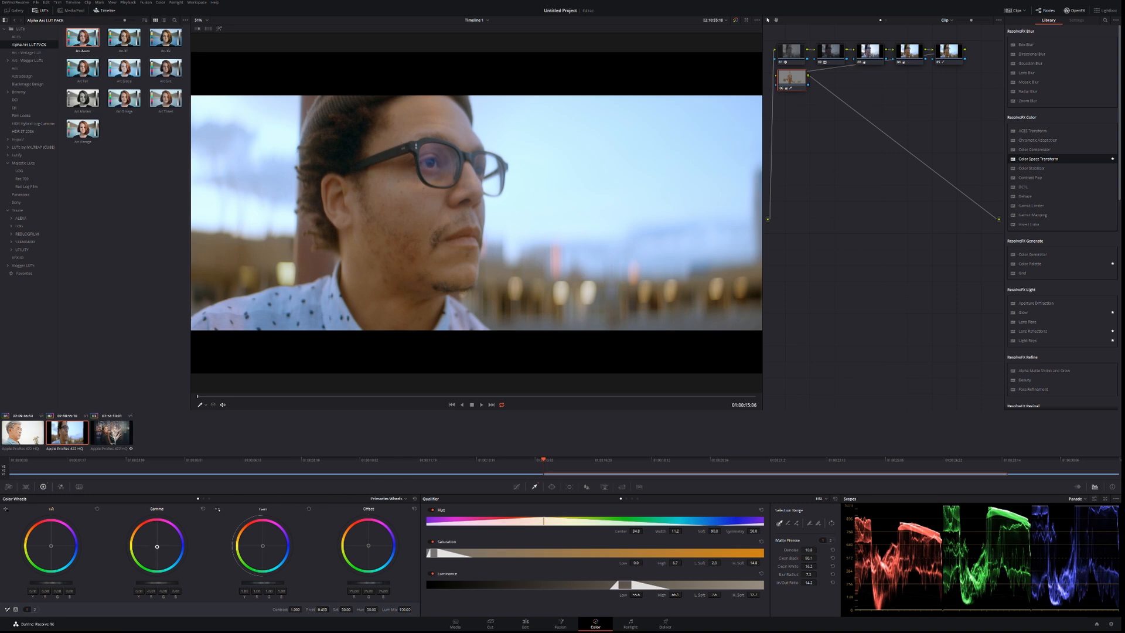
Step: Warm the keyed skin with the Gamma wheel, limit it with a circle window, add another node
drag(156, 547, 149, 552)
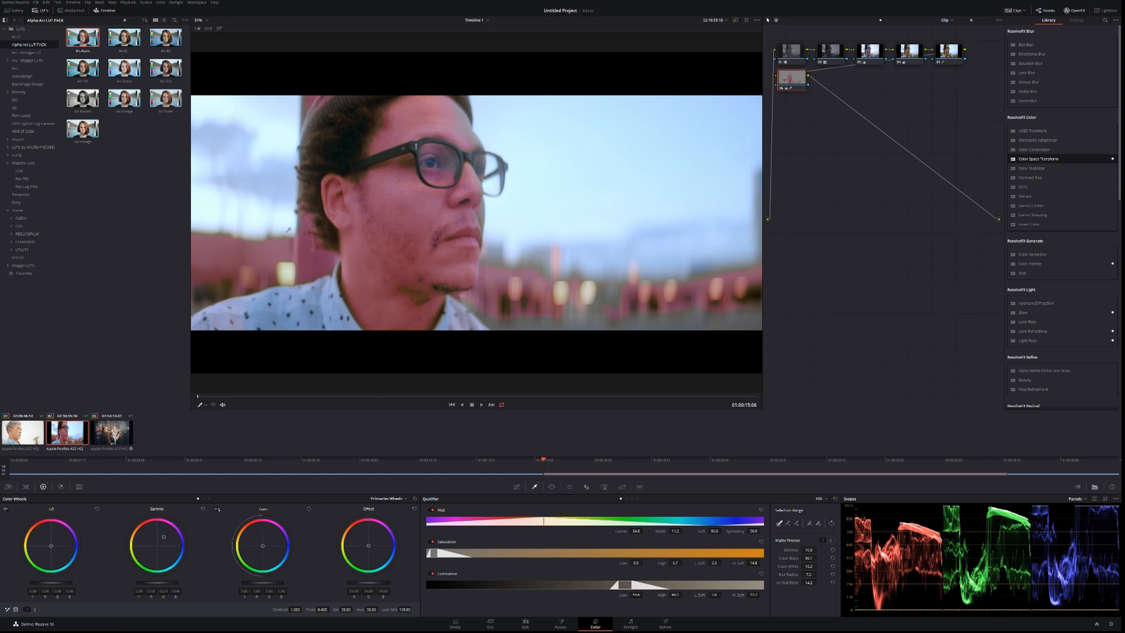
mouse_move(201, 567)
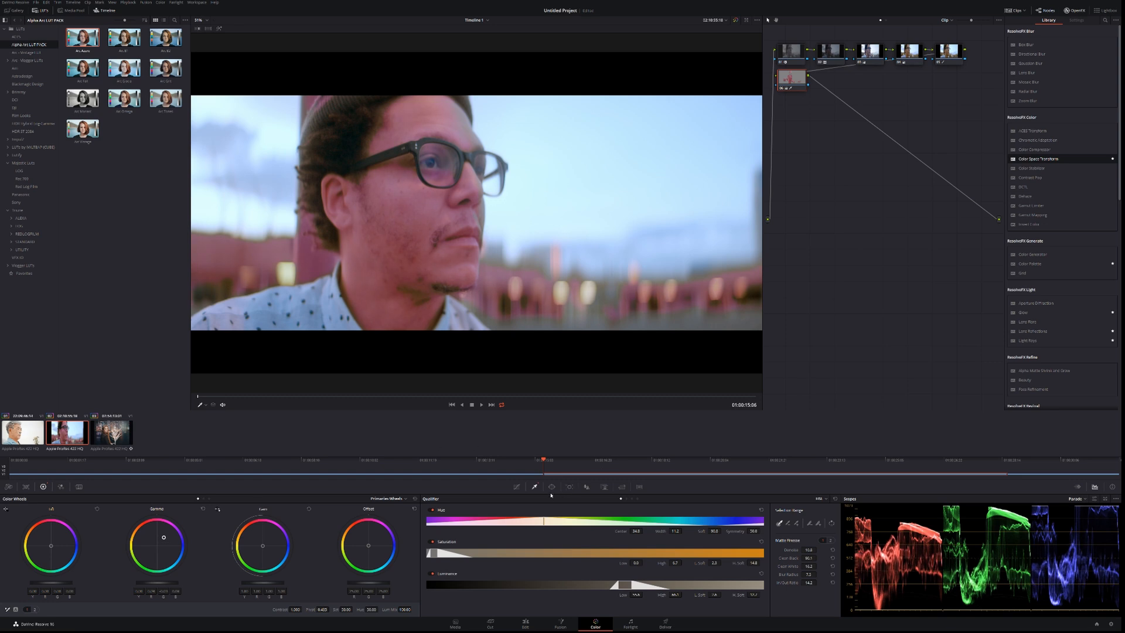
click(551, 486)
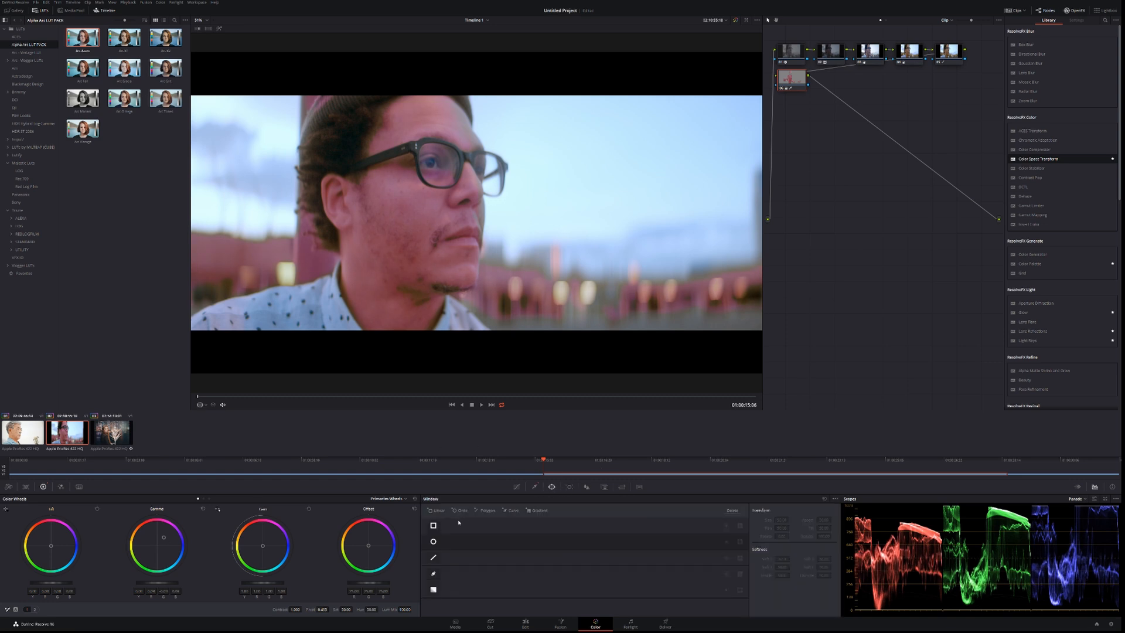
click(432, 542)
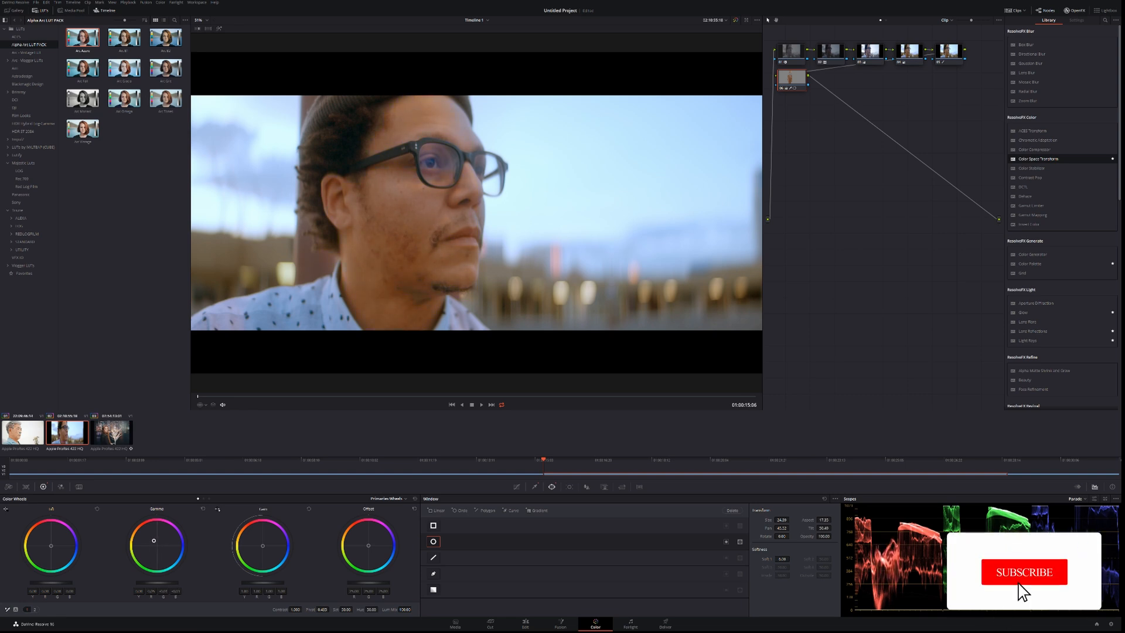
click(1024, 570)
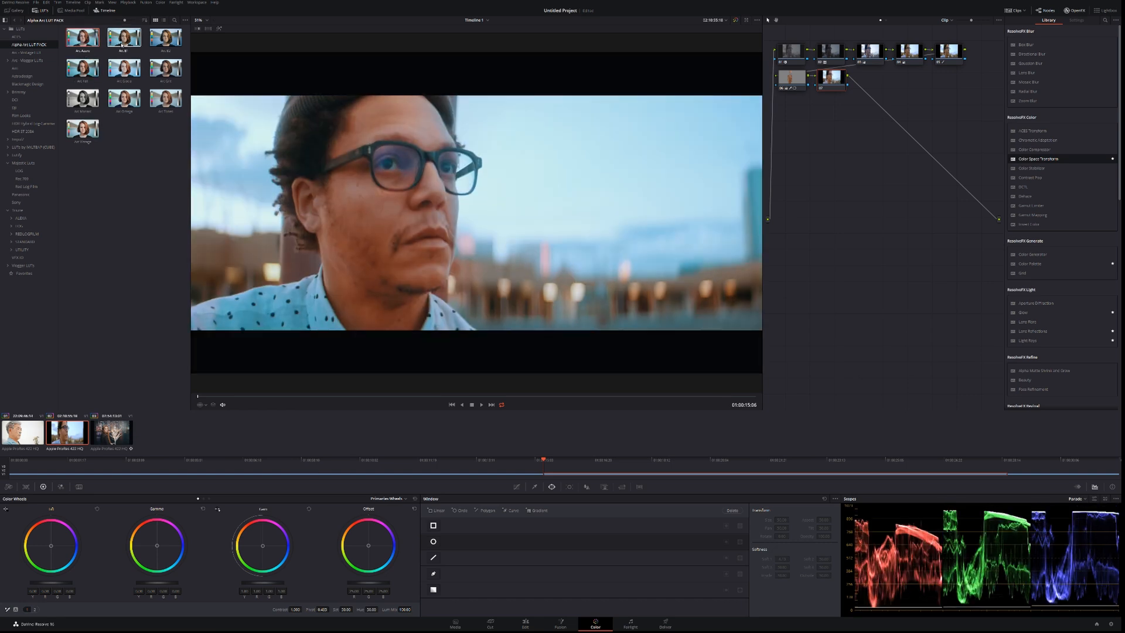
Step: Return to the face correction node before moving to the third clip
click(123, 38)
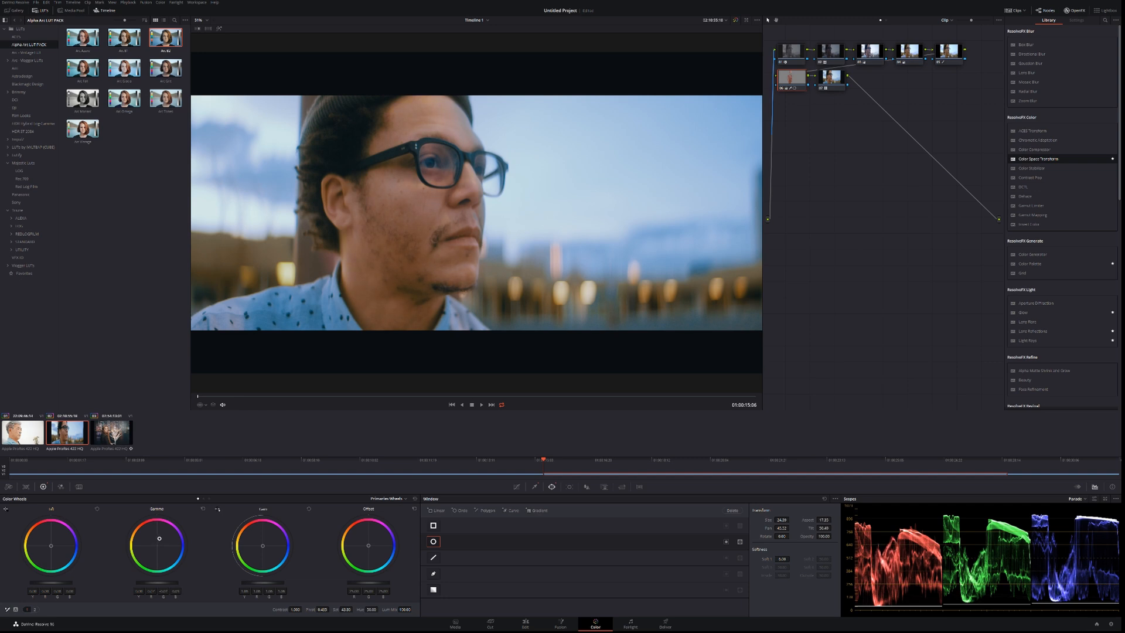
mouse_move(669, 375)
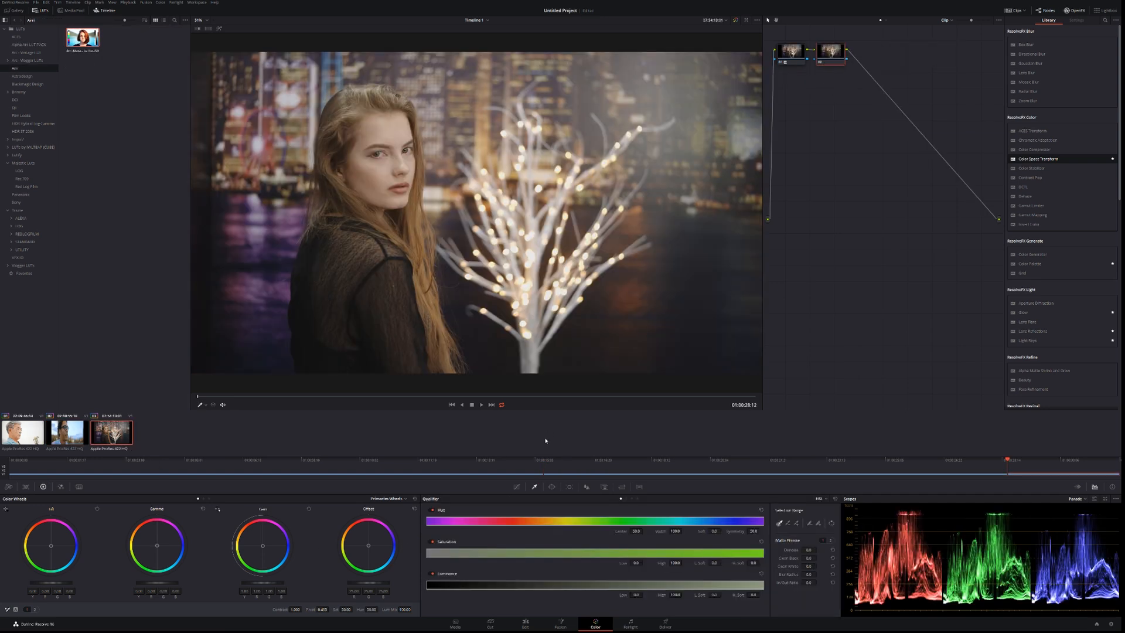
Step: Add a Circle window and fit a soft oval around the woman's face, after trying a Curve window
click(551, 486)
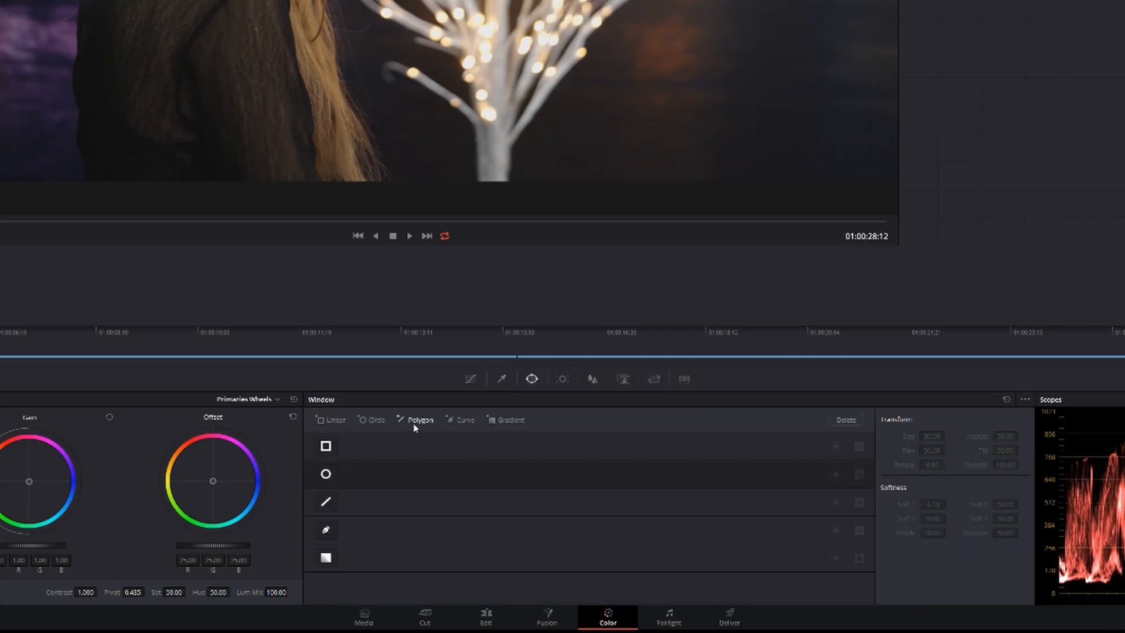
click(325, 529)
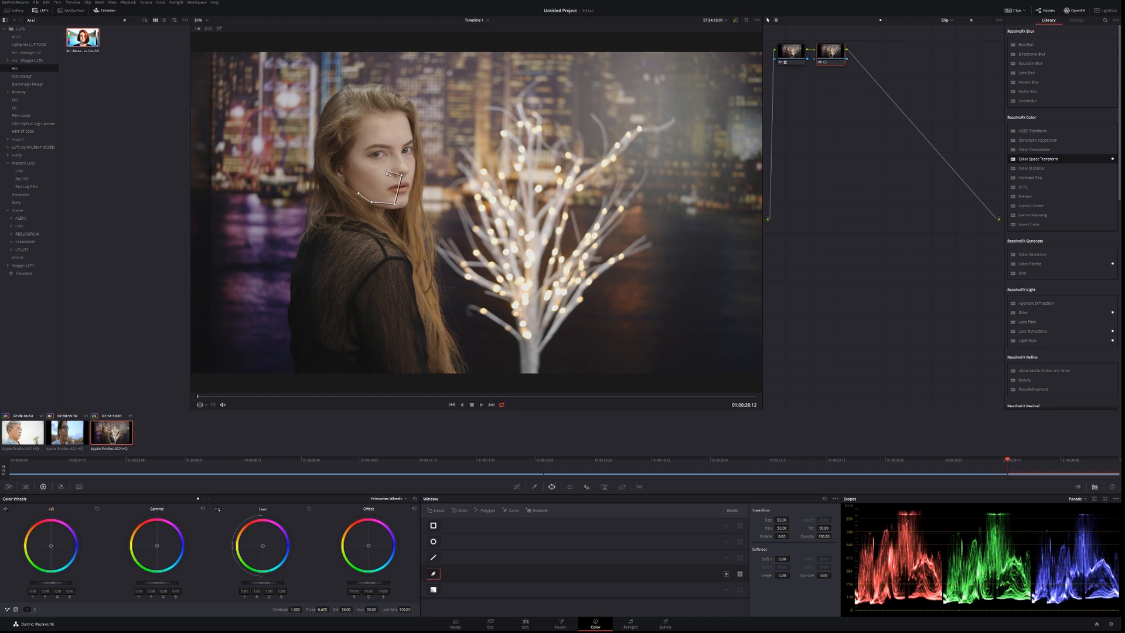
click(433, 541)
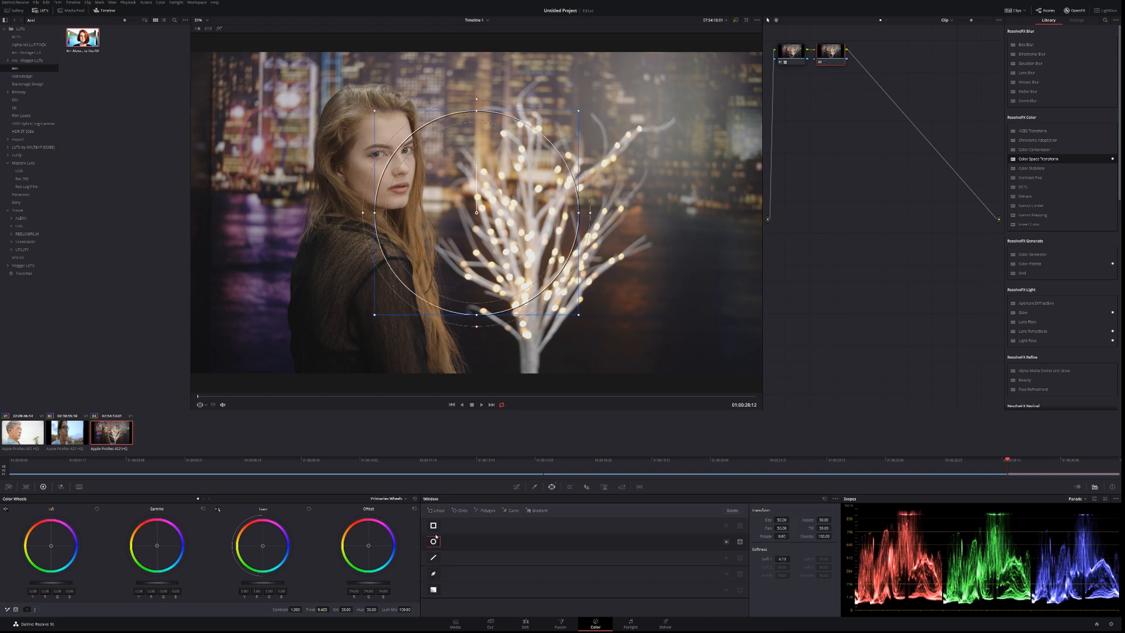
drag(476, 212, 393, 156)
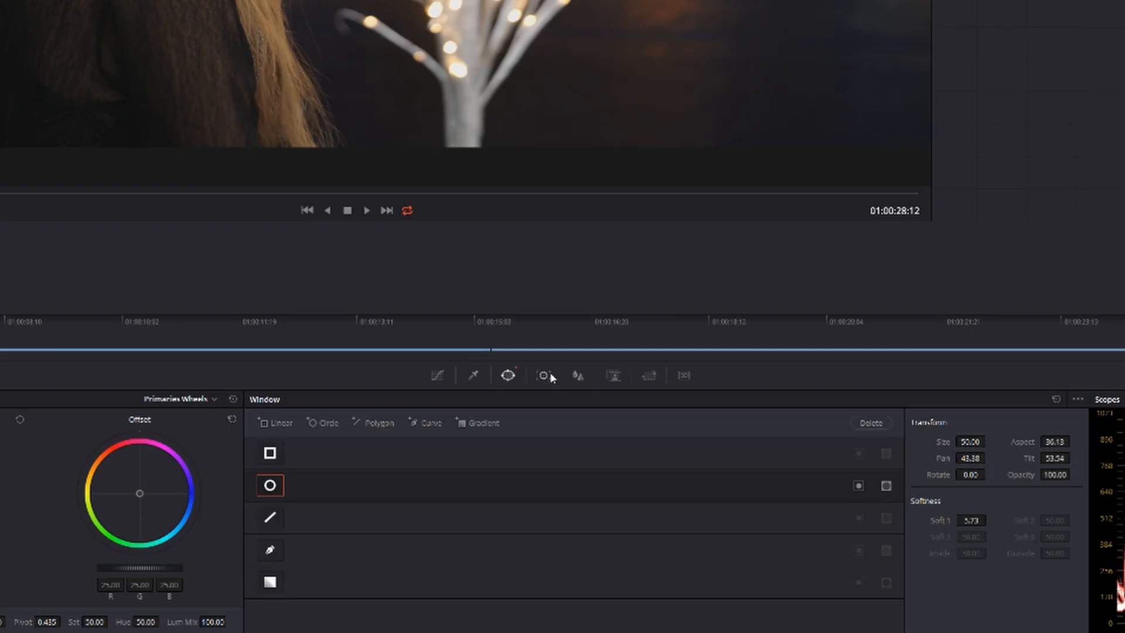
Step: Track the face window forward across the clip, then turn off Highlight and hide the window outline
click(542, 375)
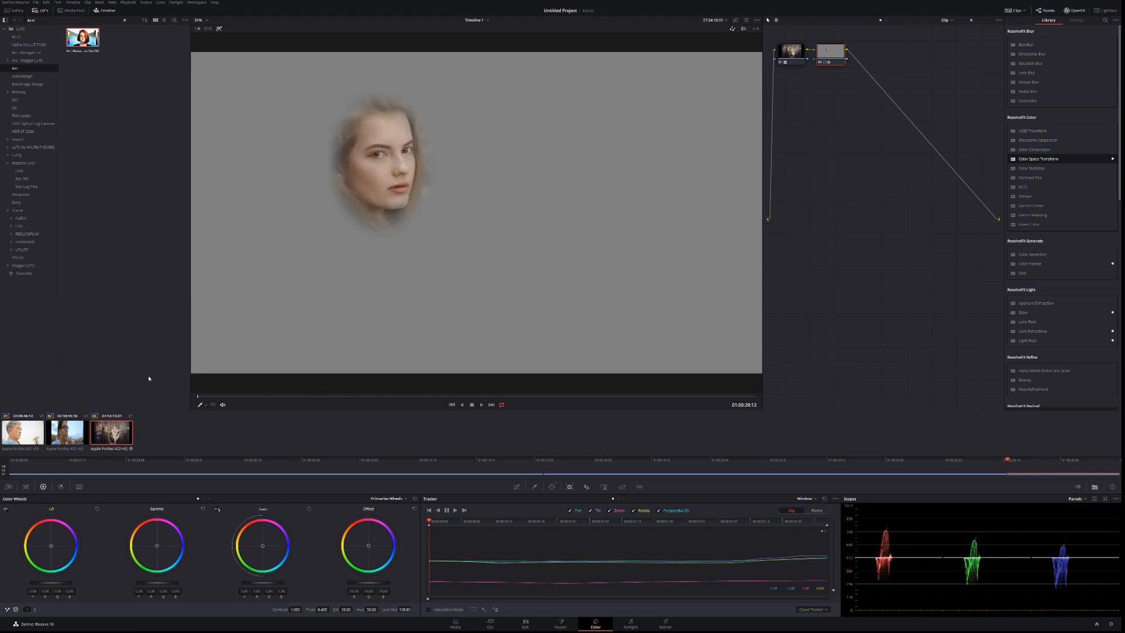
click(204, 404)
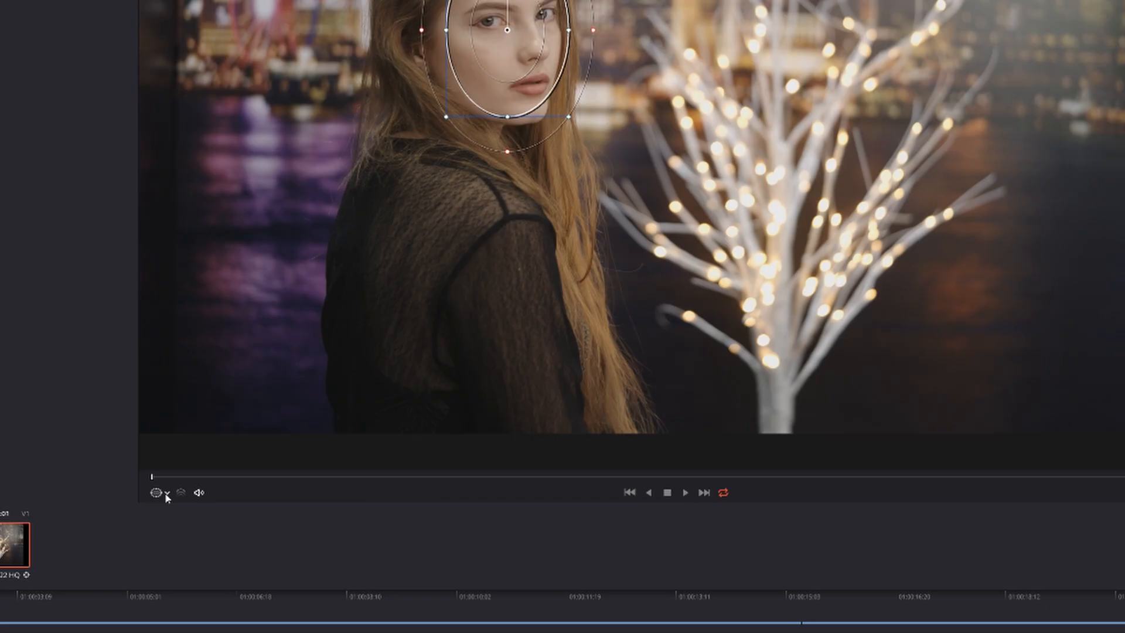
click(155, 492)
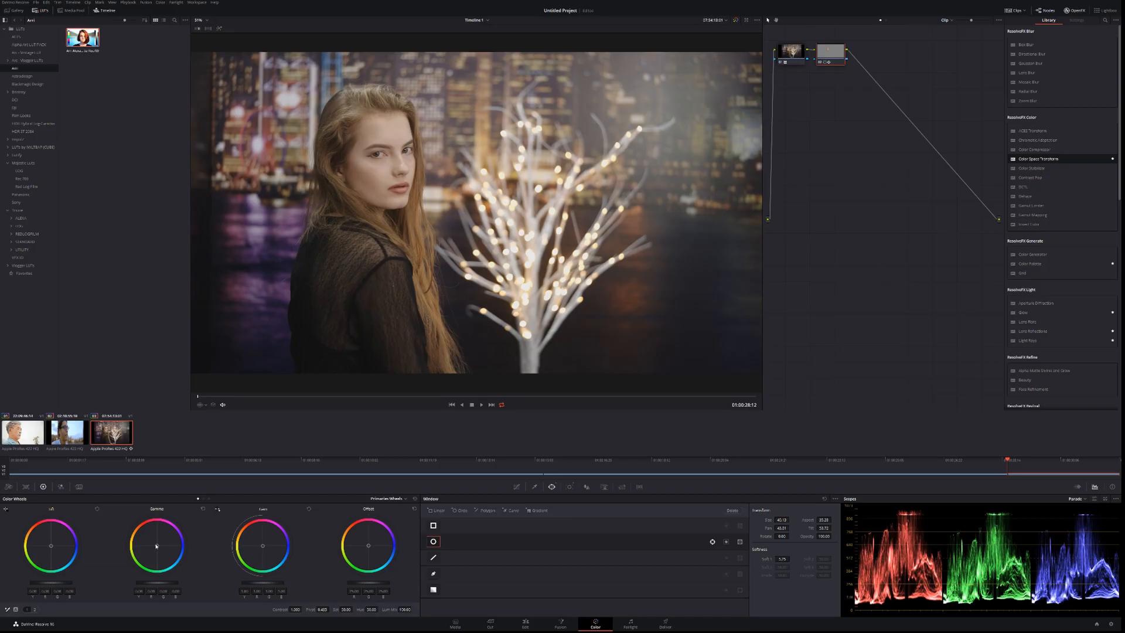
Step: Warm the Gamma inside the face window, then return to node 02 after the LUT node is added
drag(155, 547, 154, 543)
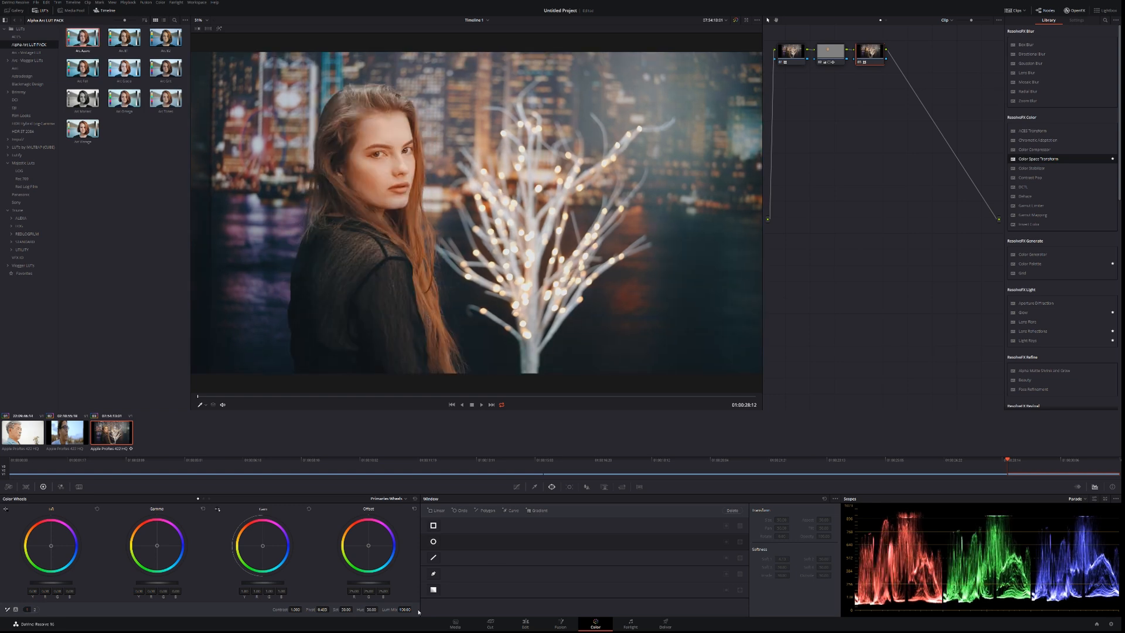
click(432, 541)
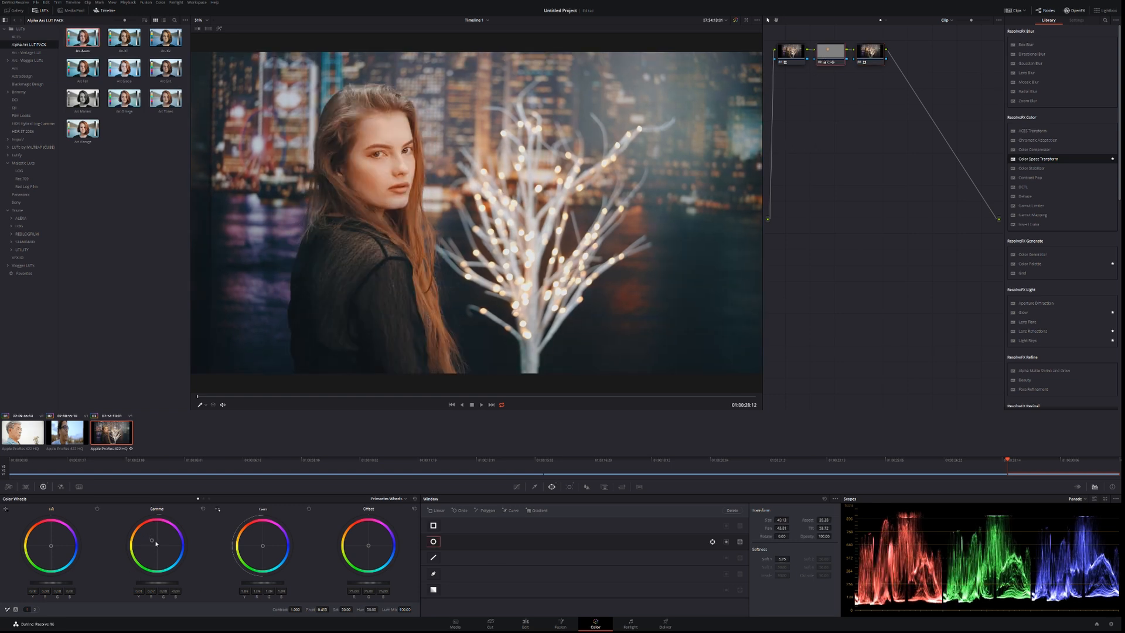